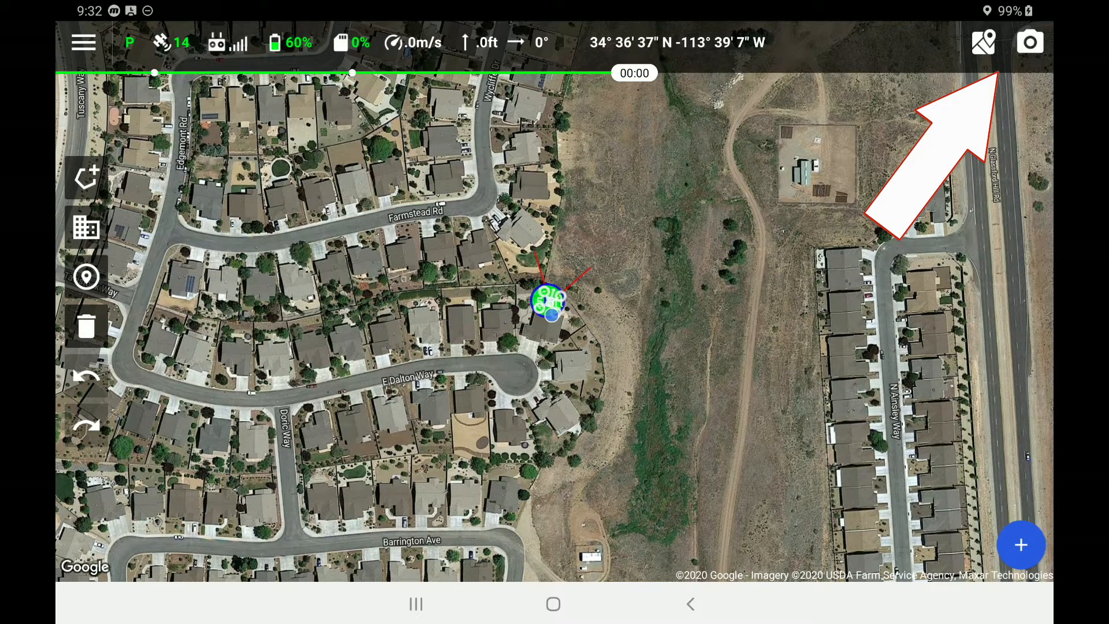
- Switch from the satellite map to the drone's live camera feed
left_click(1029, 41)
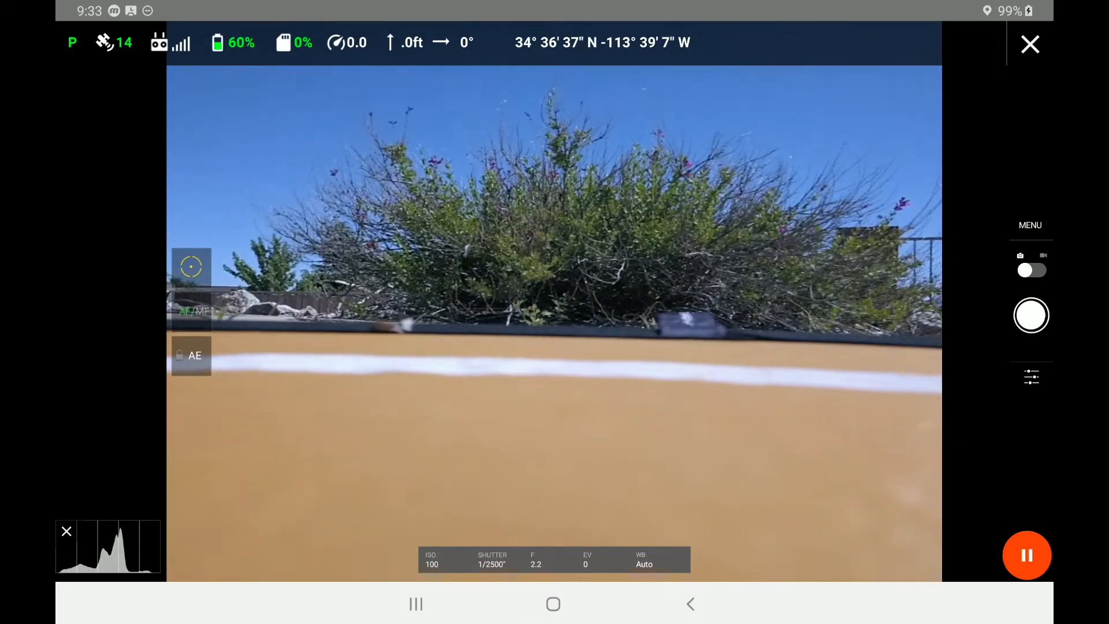
- Check ISO 100, aperture 2.2, shutter 1/2500 and EV 0, then return to the map
left_click(1031, 377)
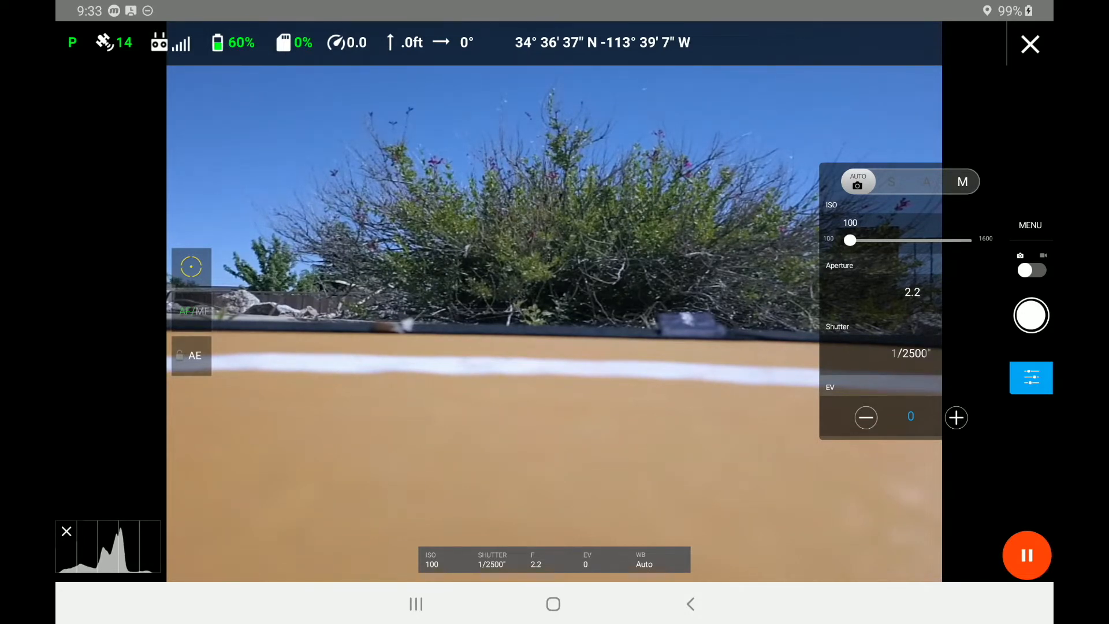
left_click(1031, 377)
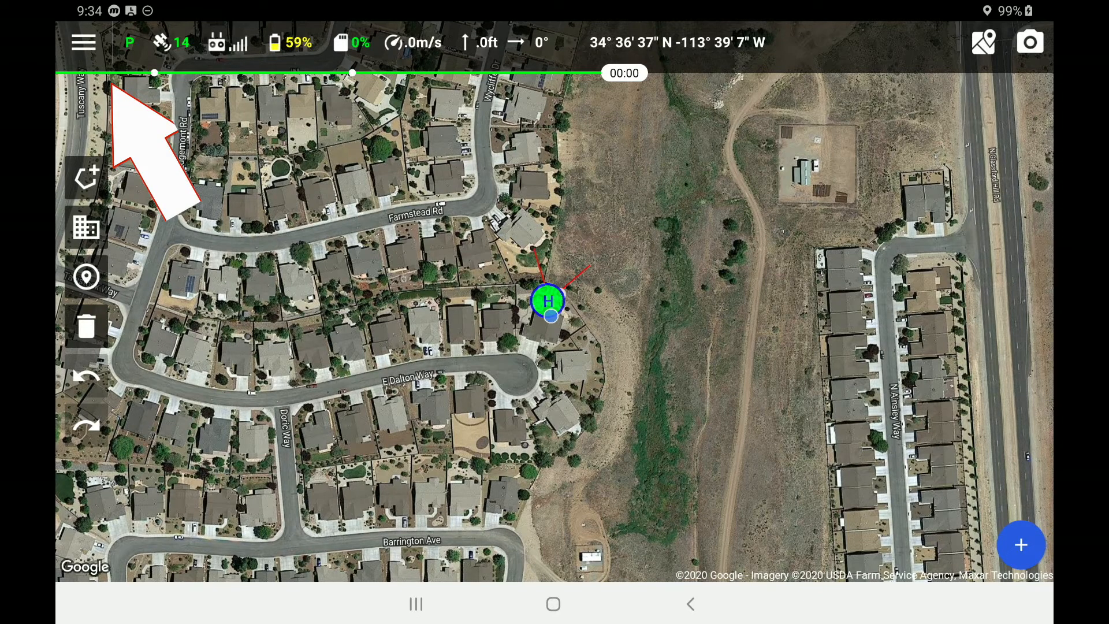
- Open Load & Sync under Plans & Flights in the main menu
left_click(83, 41)
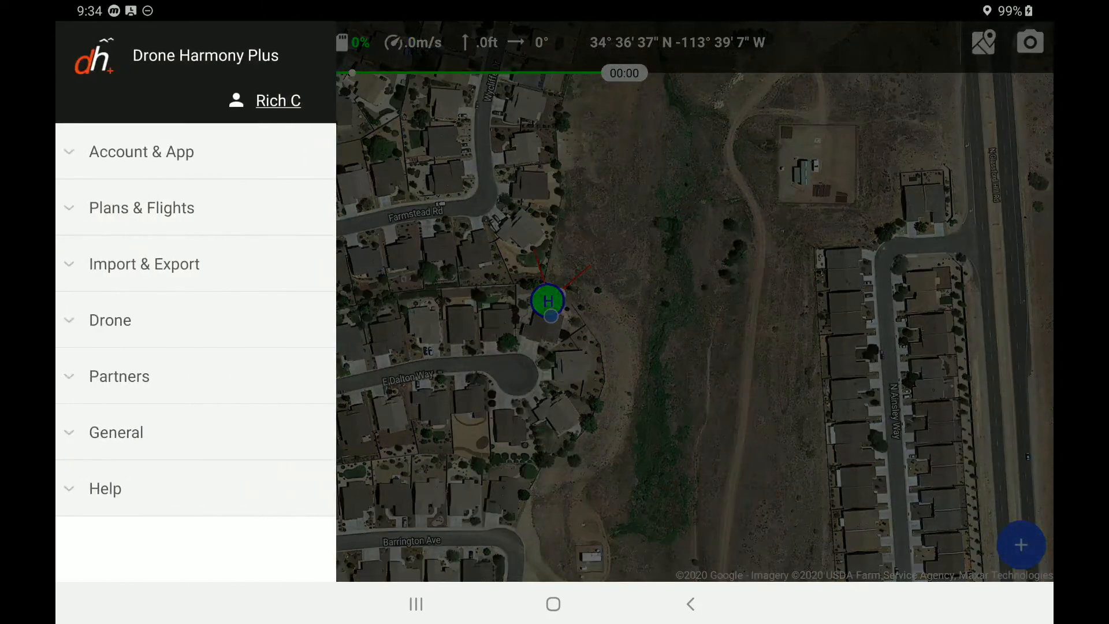
left_click(142, 208)
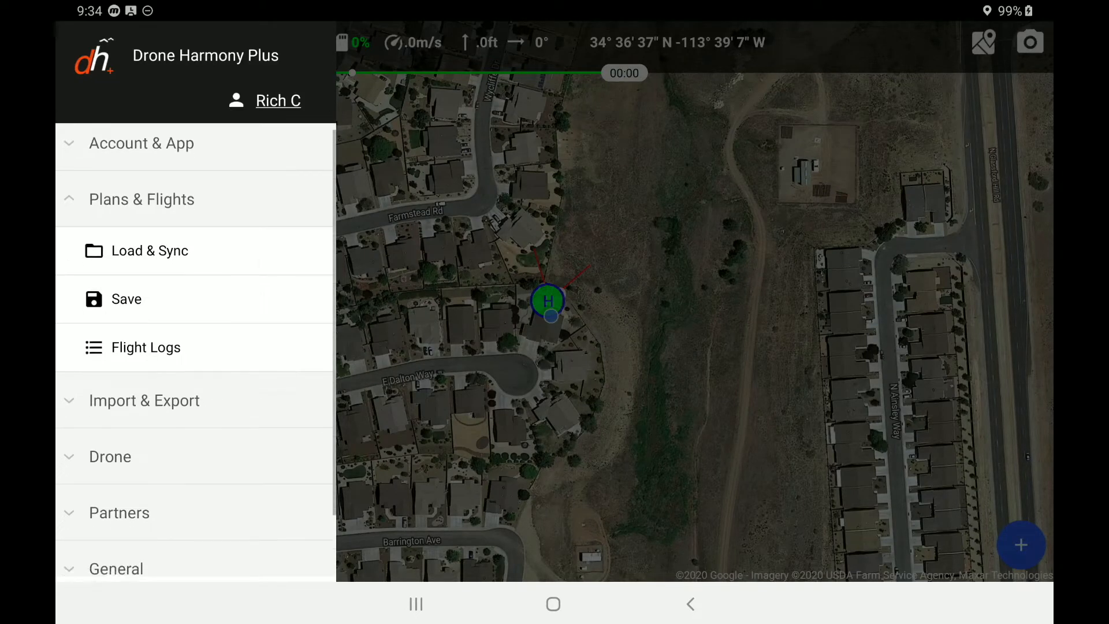
left_click(149, 250)
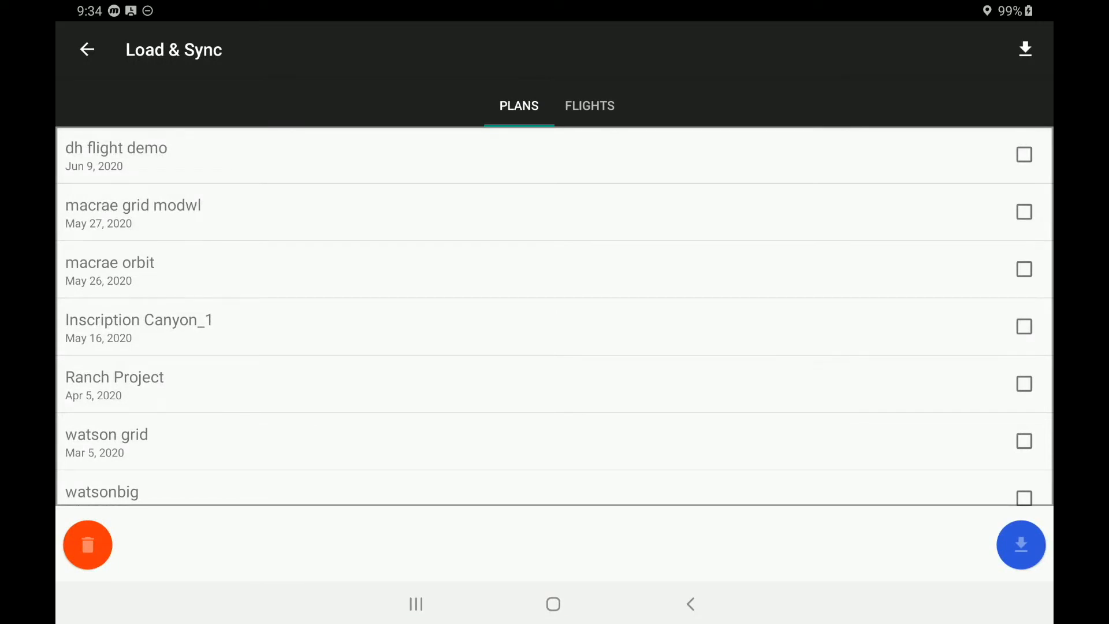
- Select and load the 'dh flight demo' plan onto the map
left_click(1023, 154)
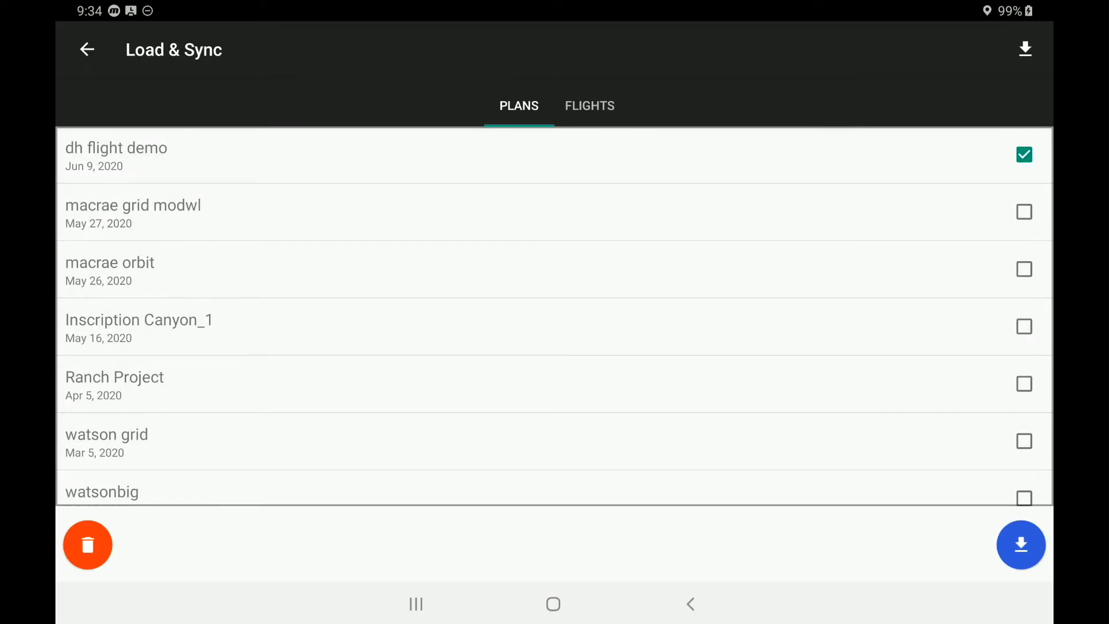
left_click(1021, 545)
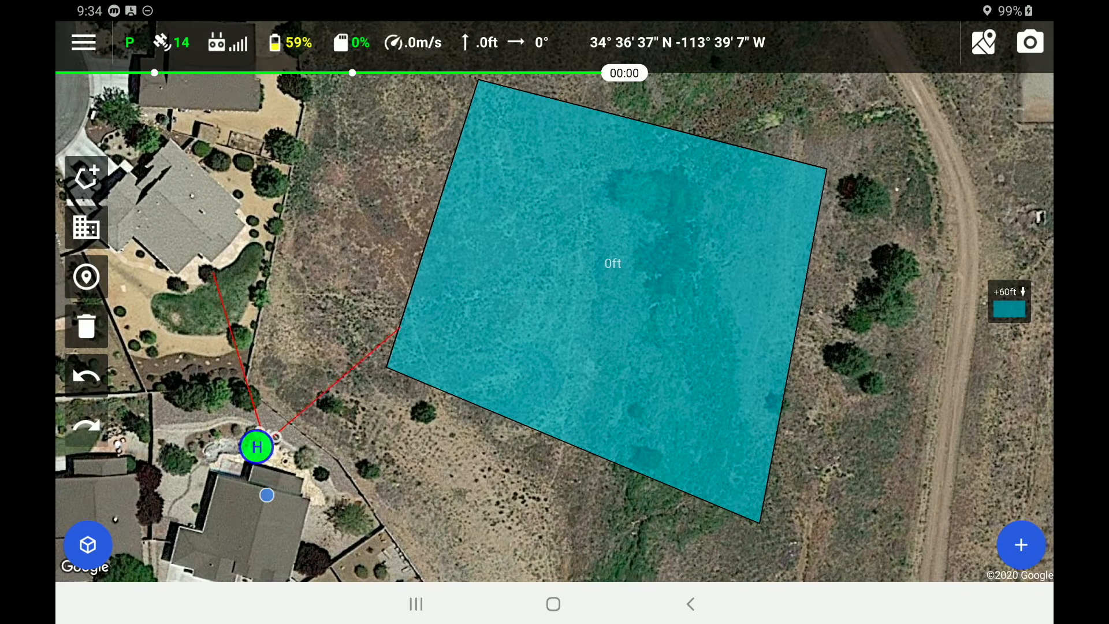
left_click(1021, 544)
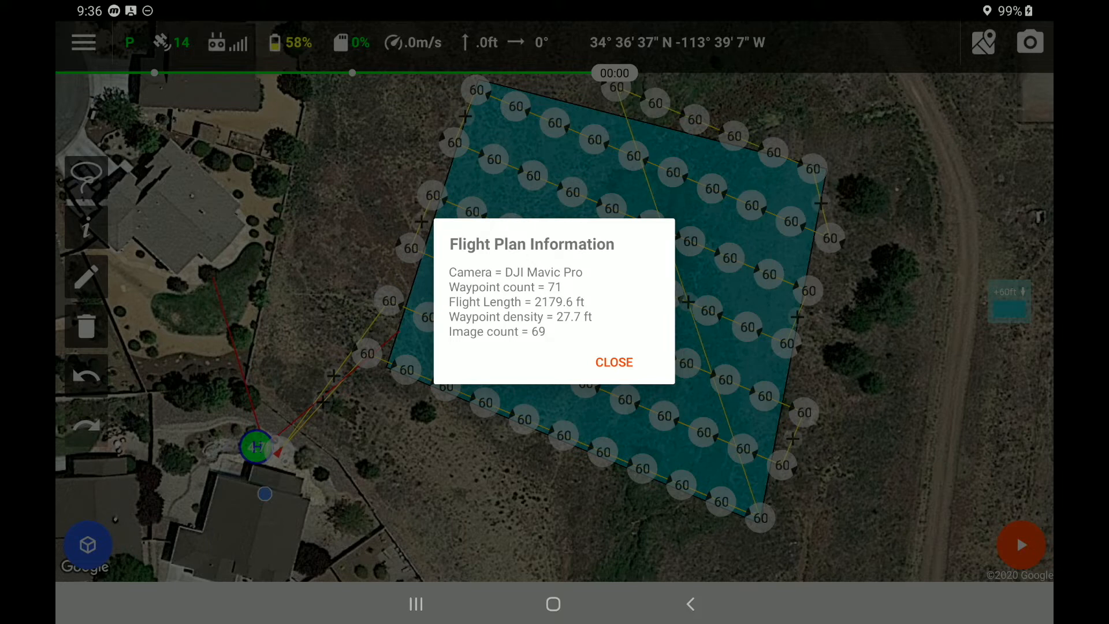
left_click(613, 362)
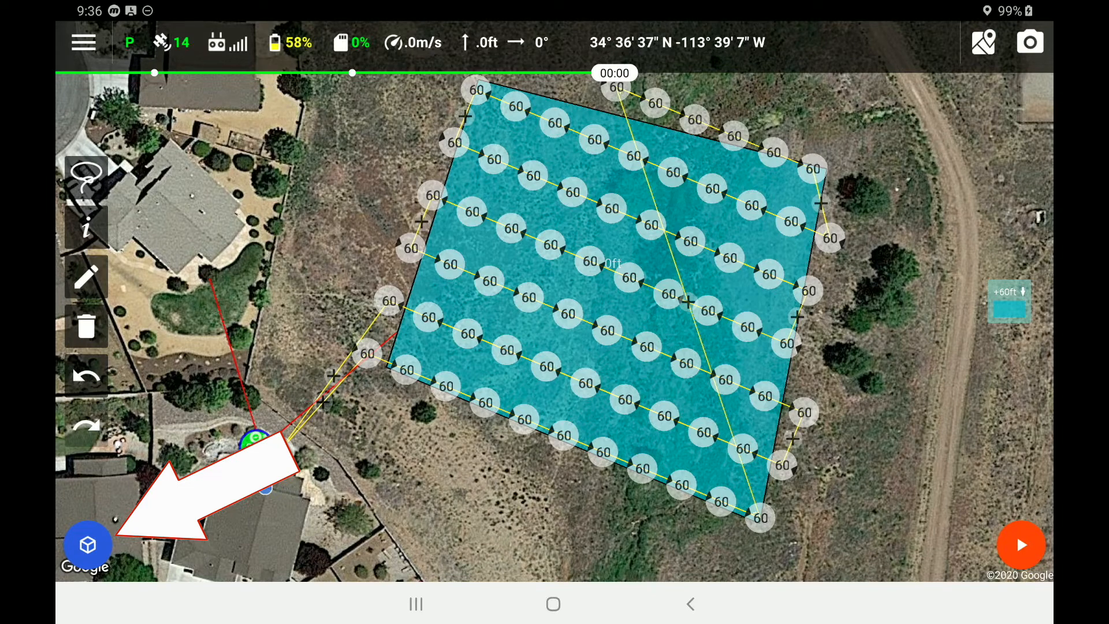
left_click(87, 545)
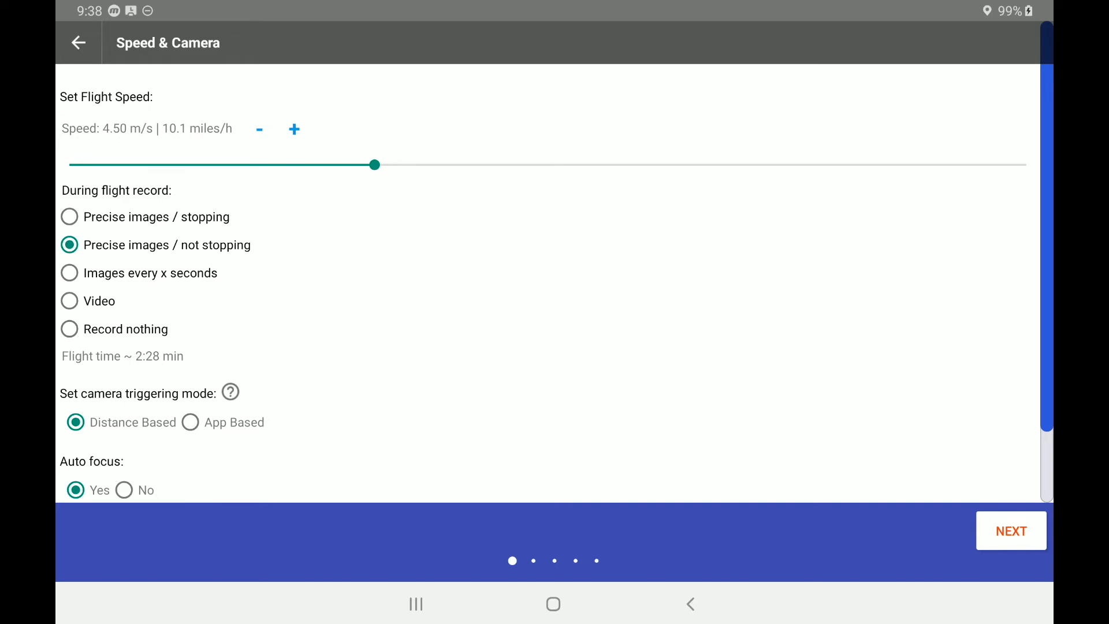
scroll("down", 3)
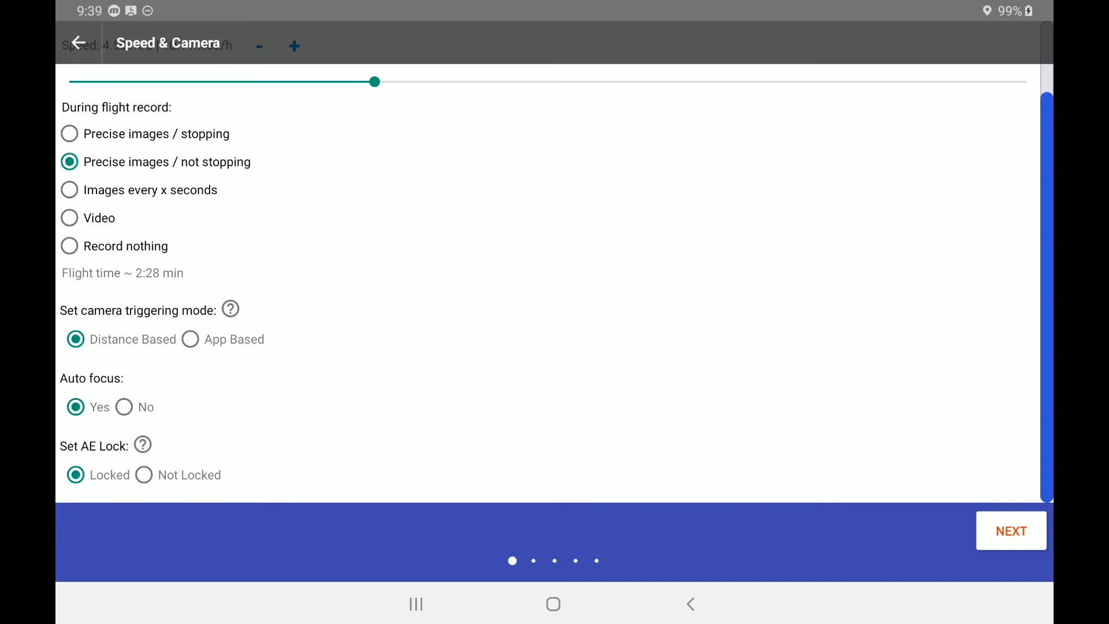
- Advance to Mission Settings showing 98 ft return-to-home altitude and auto-land
left_click(1011, 530)
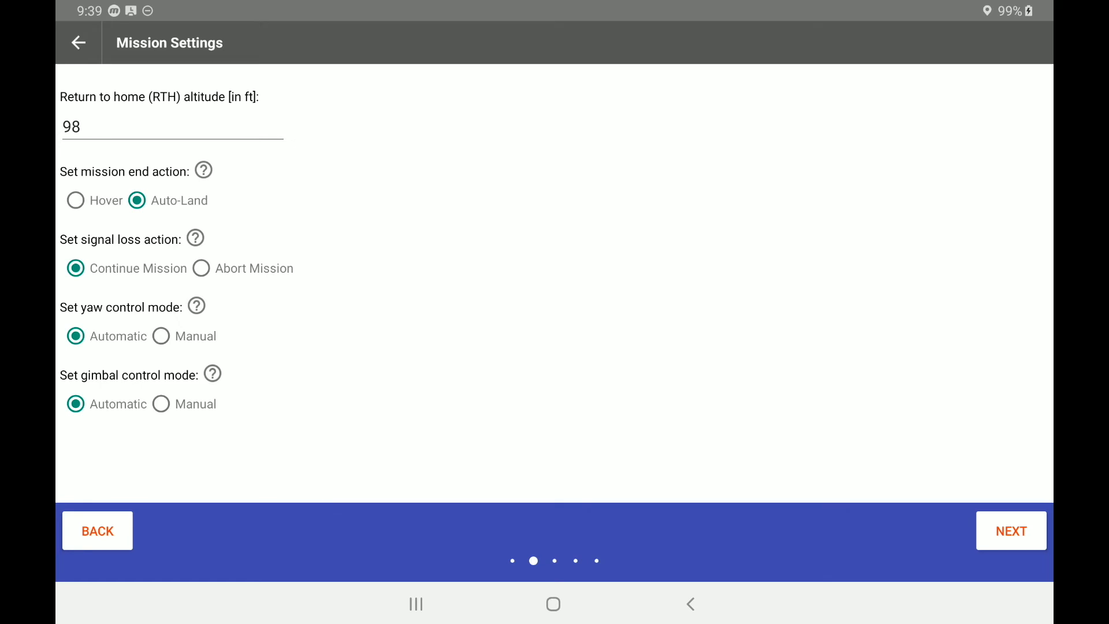
- Open Review Flight Trajectory and play the 3D flight animation once, then stop it
left_click(1011, 530)
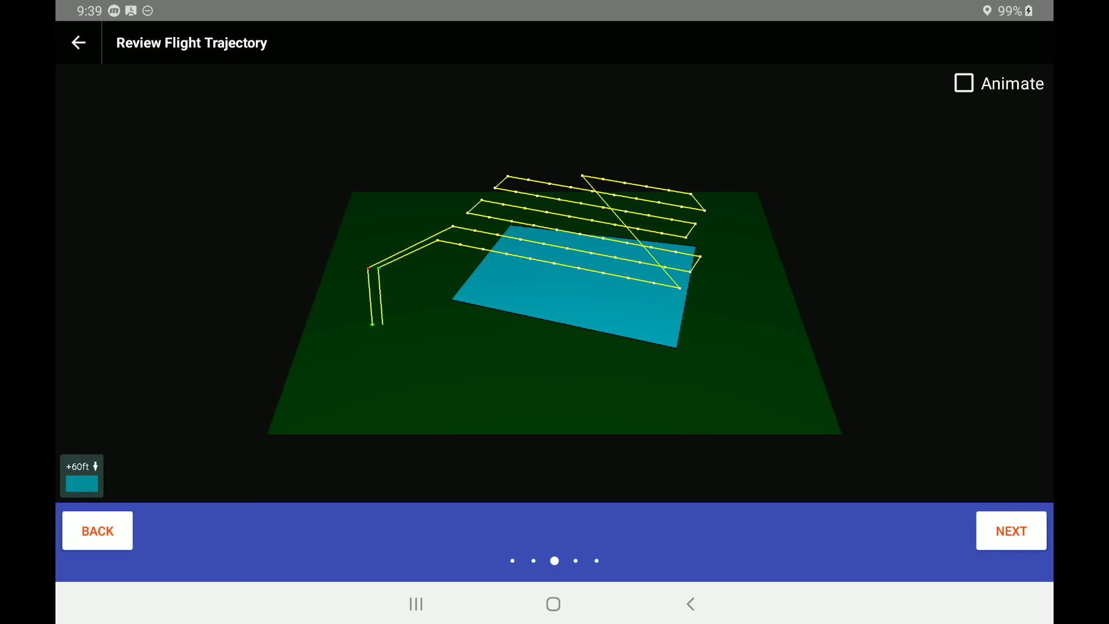
left_click(963, 83)
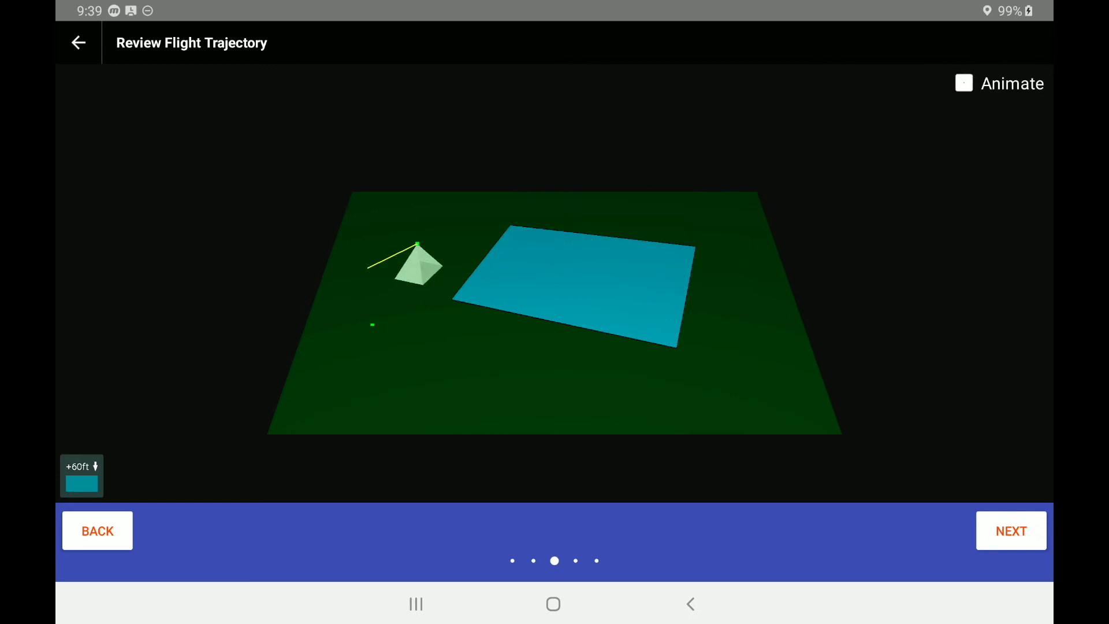
left_click(963, 82)
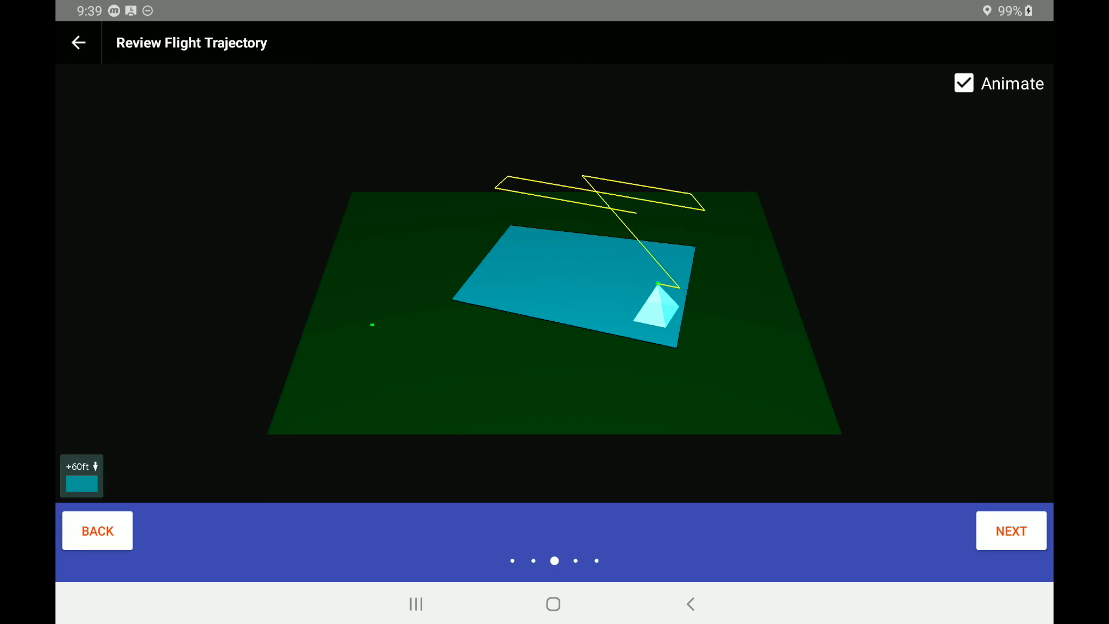
left_click(963, 82)
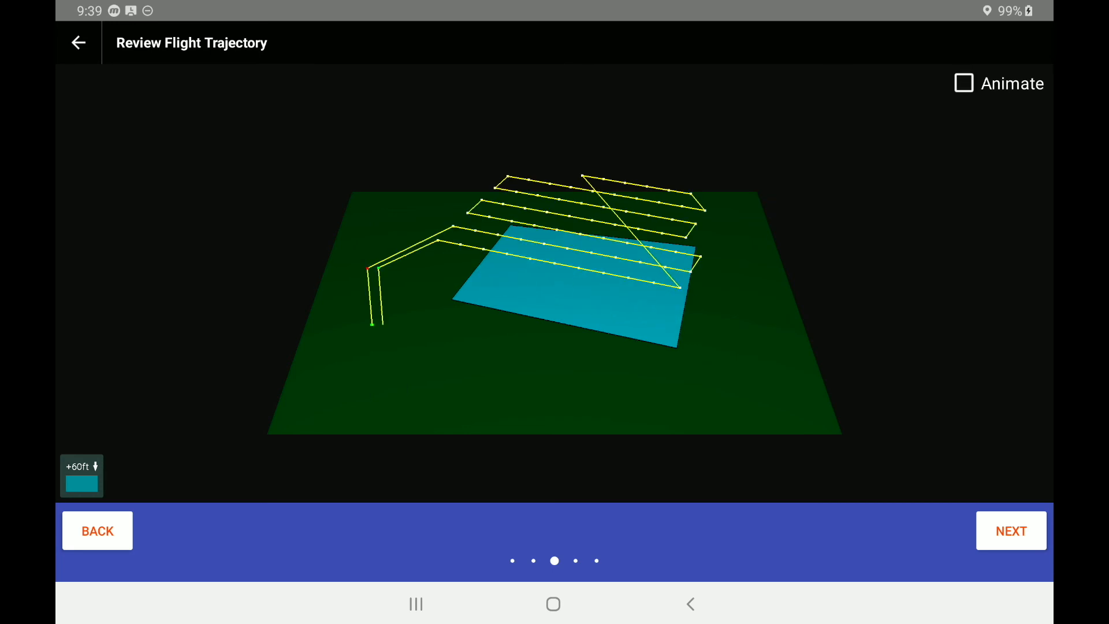
- Proceed through the Important Information page to the Launch Drone checklist
left_click(1010, 530)
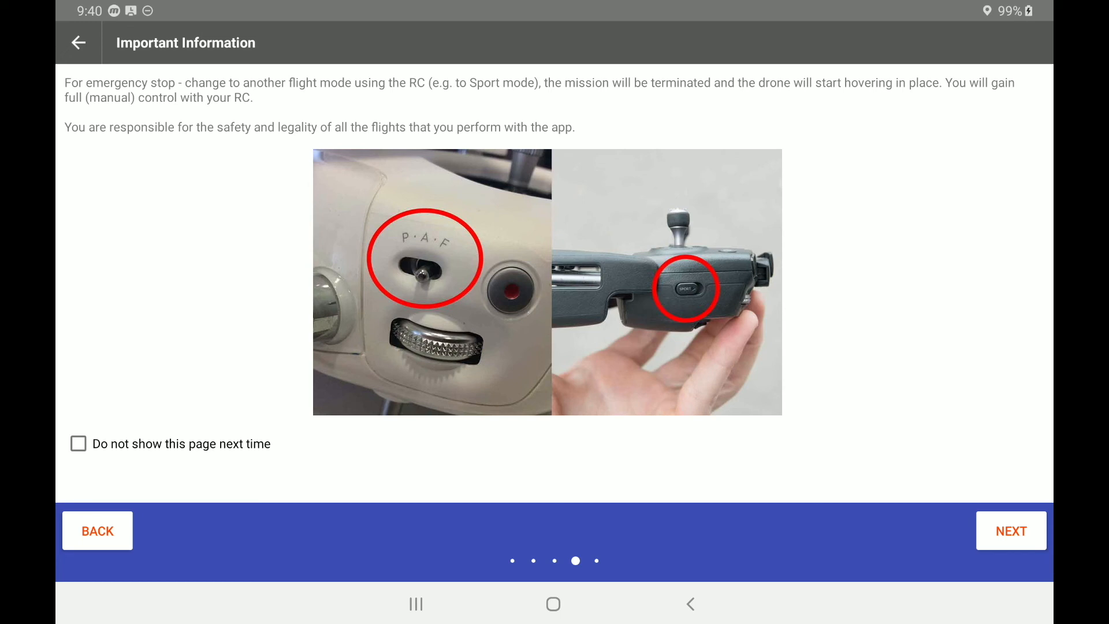
left_click(1010, 530)
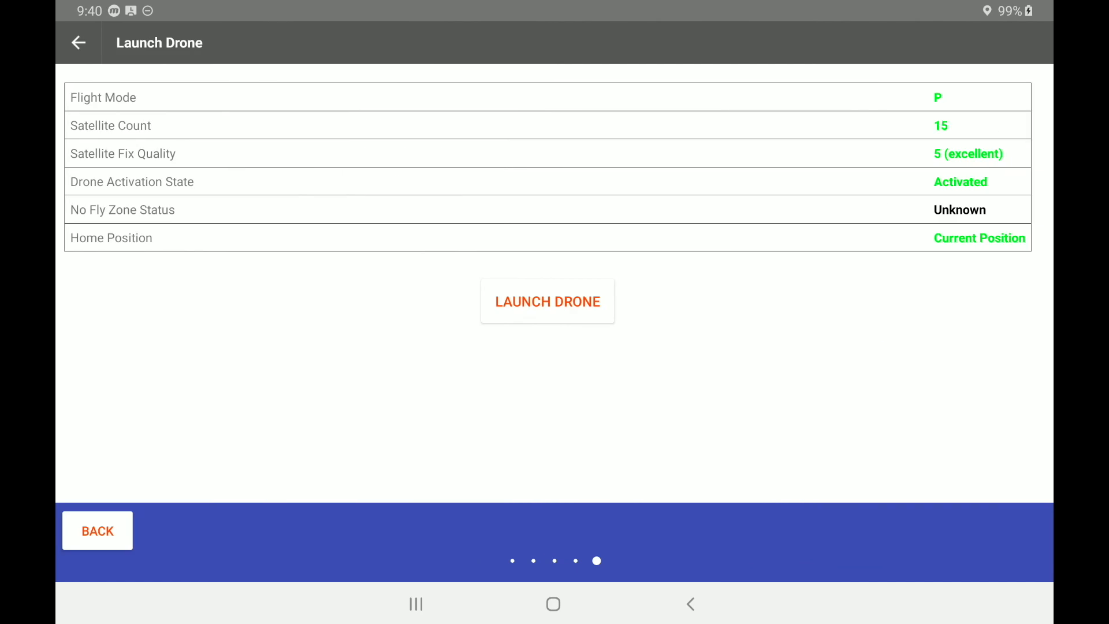